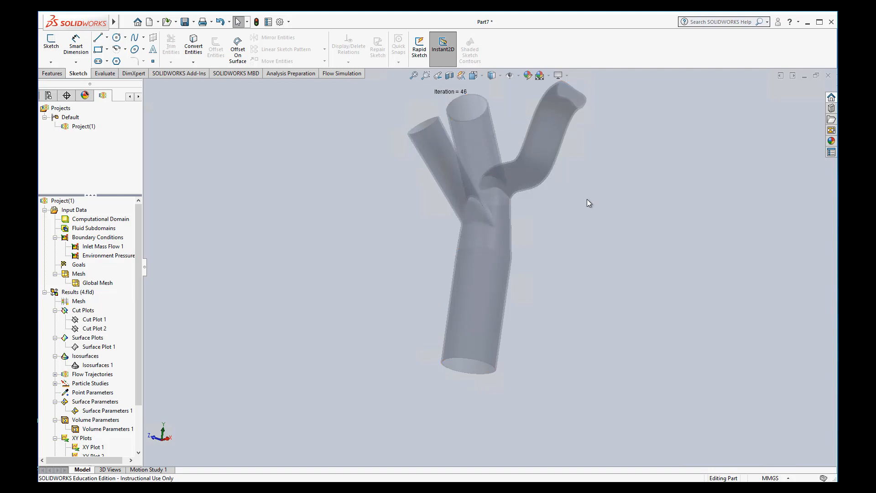
mouse_move(509, 386)
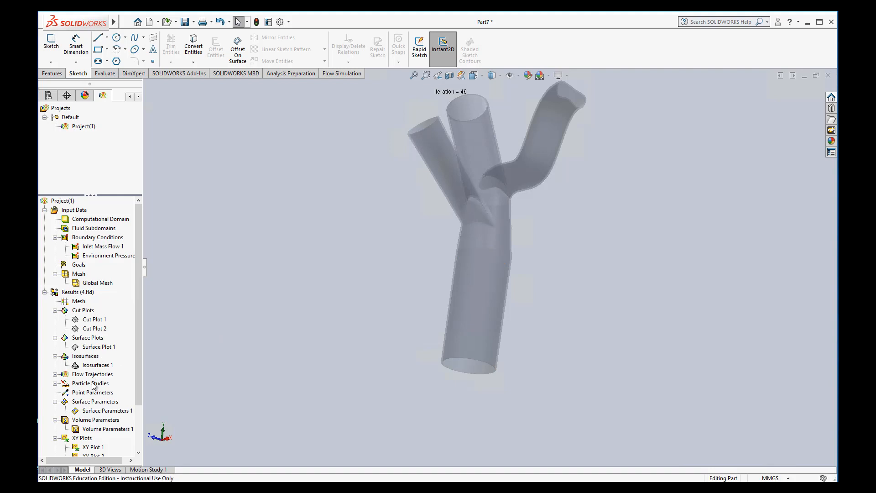
mouse_move(347, 247)
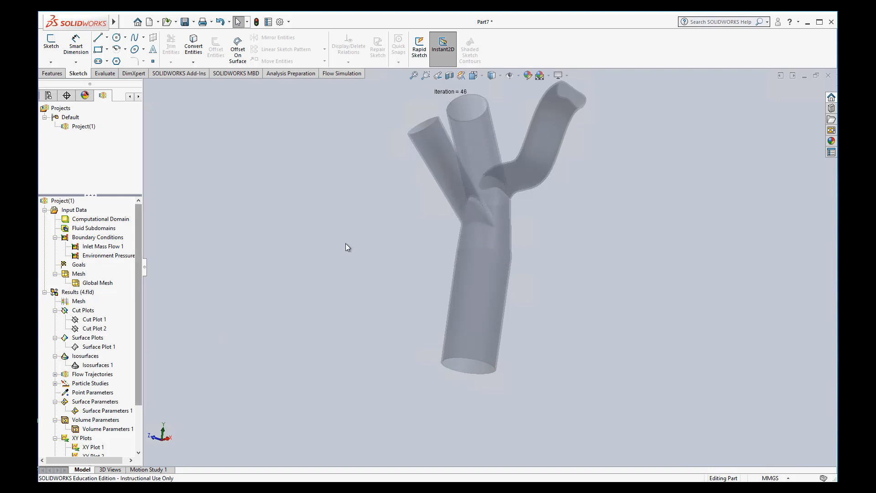
mouse_move(345, 248)
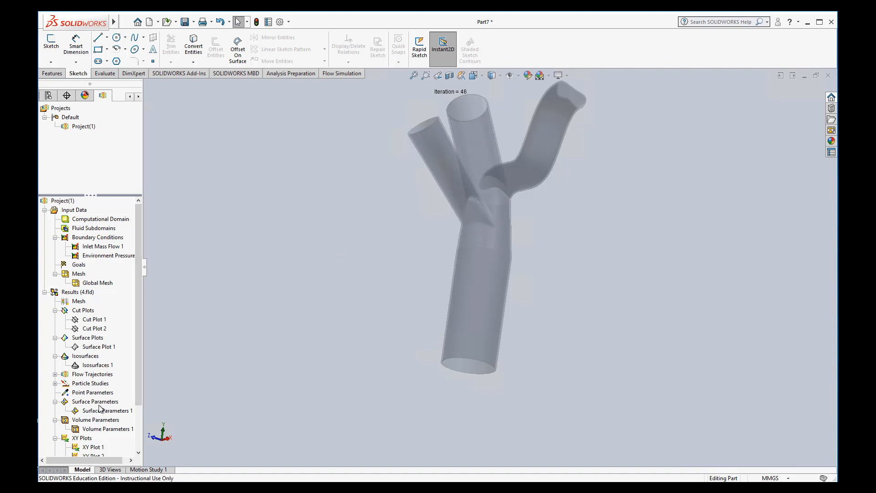
mouse_move(91, 170)
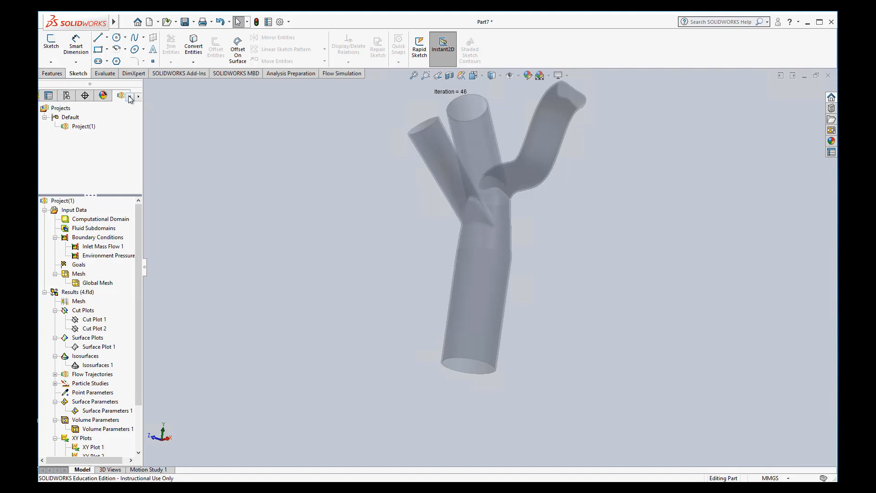
- Inspect Lid3 and Lid4 in the FeatureManager tree to identify which openings they cap
click(48, 95)
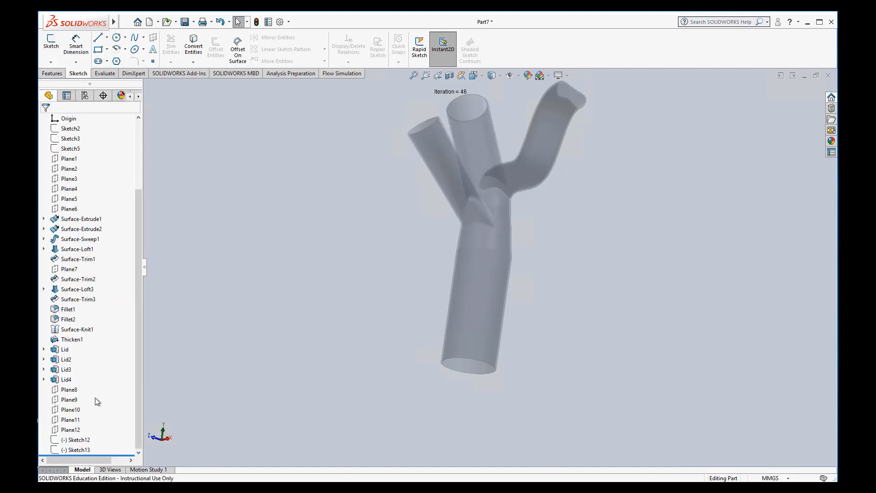
right_click(64, 349)
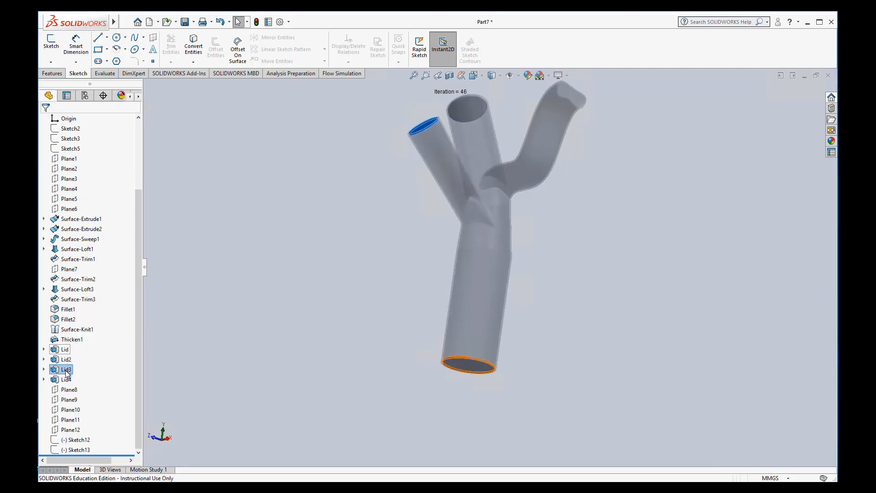
click(66, 379)
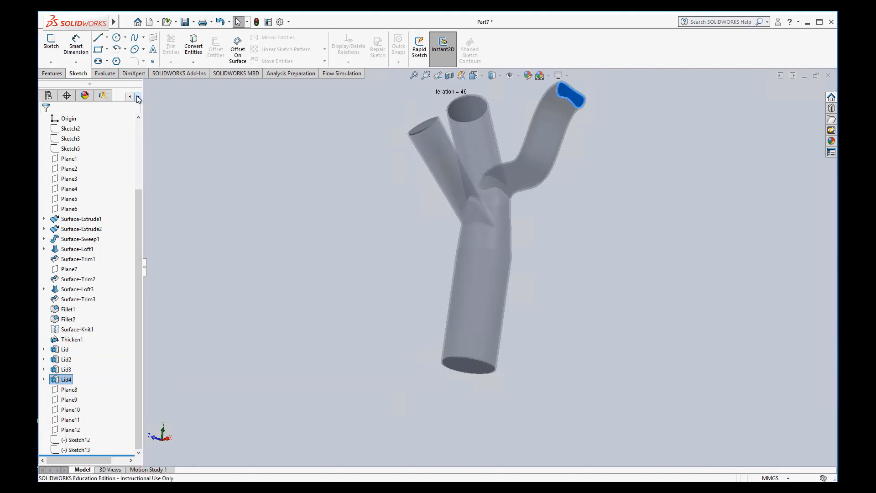
click(102, 95)
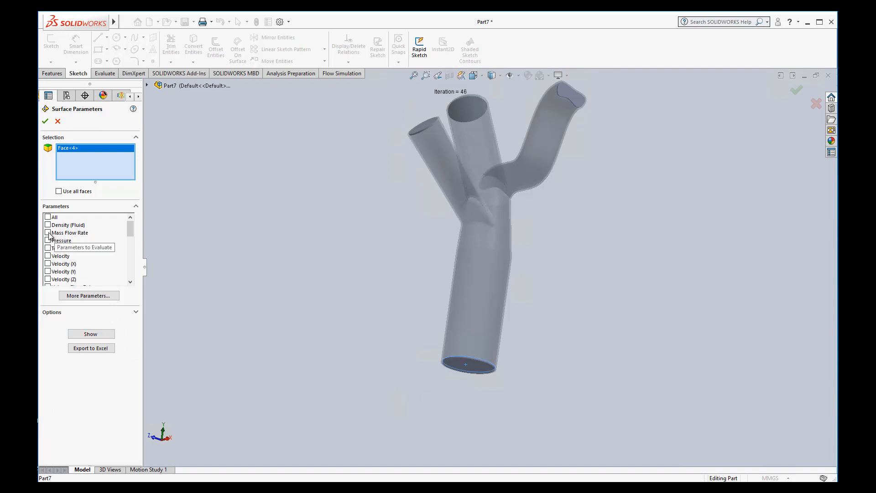
- Create Surface Parameters 2 reporting Mass Flow Rate (0.0010 kg/s) on the bottom inlet lid face
click(48, 232)
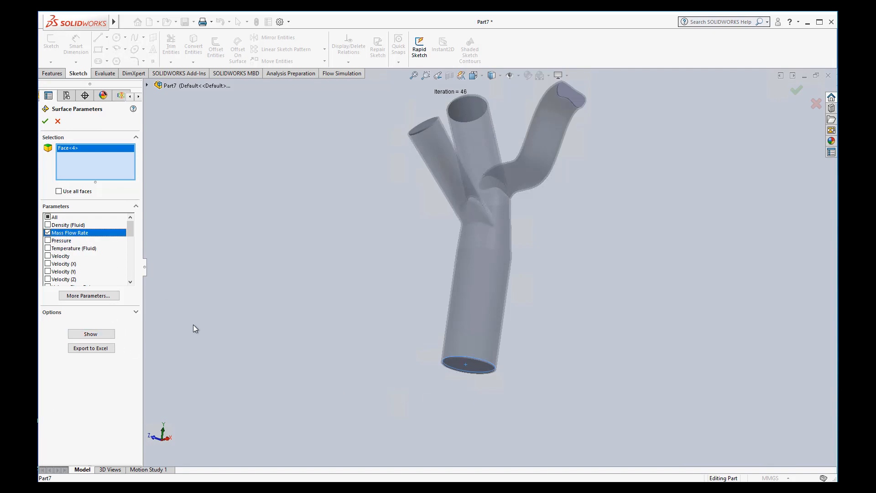
click(46, 121)
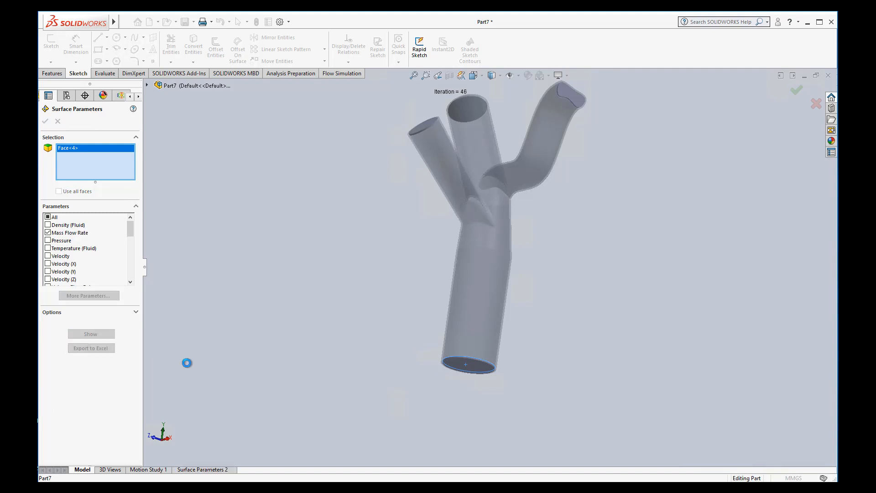
click(91, 334)
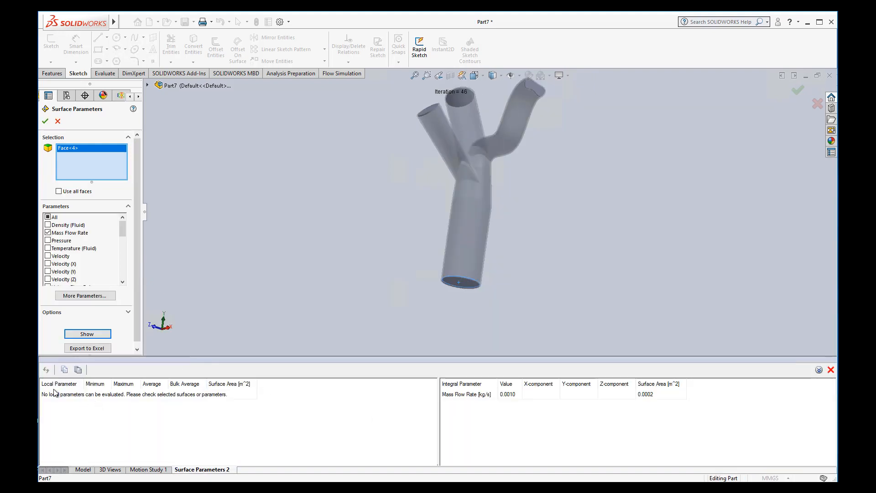
mouse_move(476, 407)
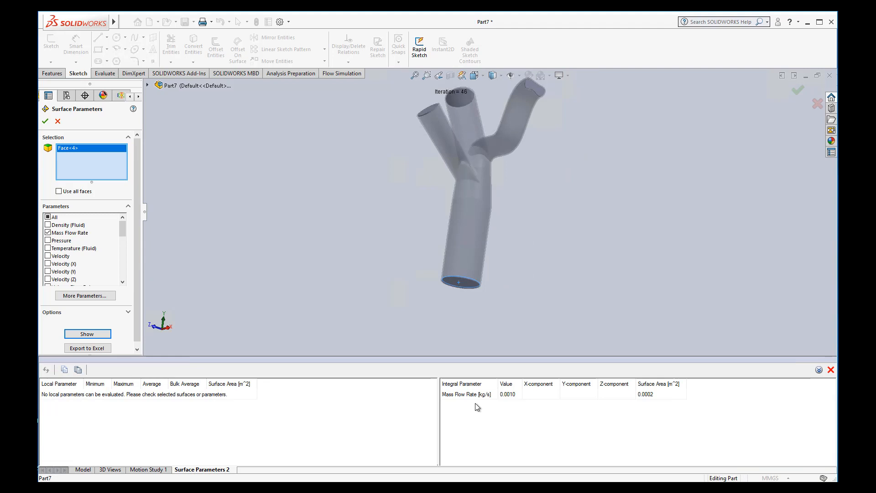
mouse_move(510, 399)
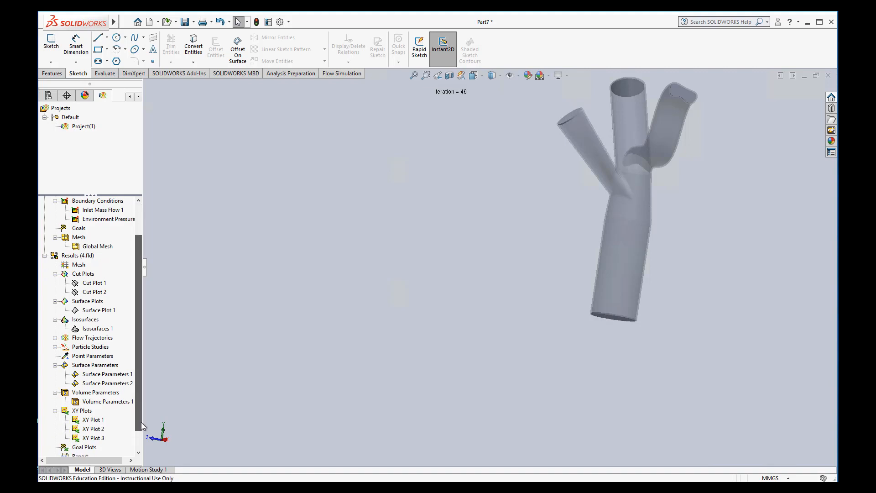
- Create a Surface Parameters result reporting Mass Flow Rate on the Lid3 angled outlet face
scroll(down, 3)
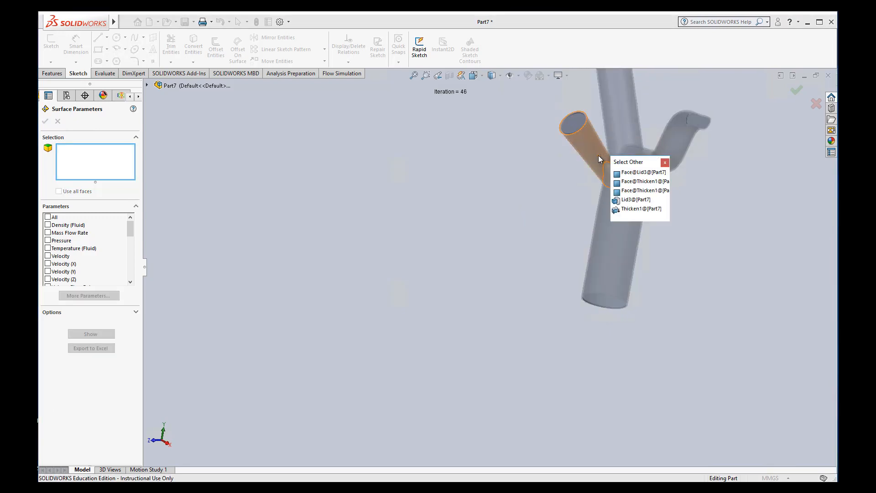
click(644, 172)
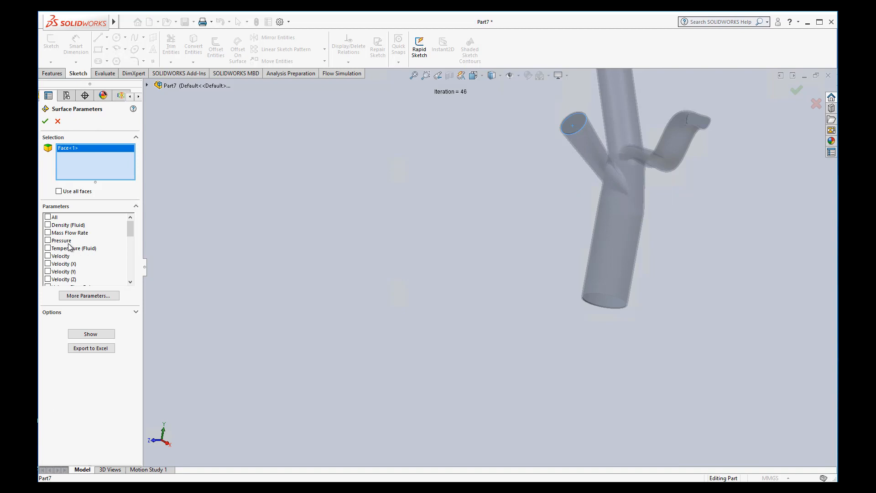
click(48, 233)
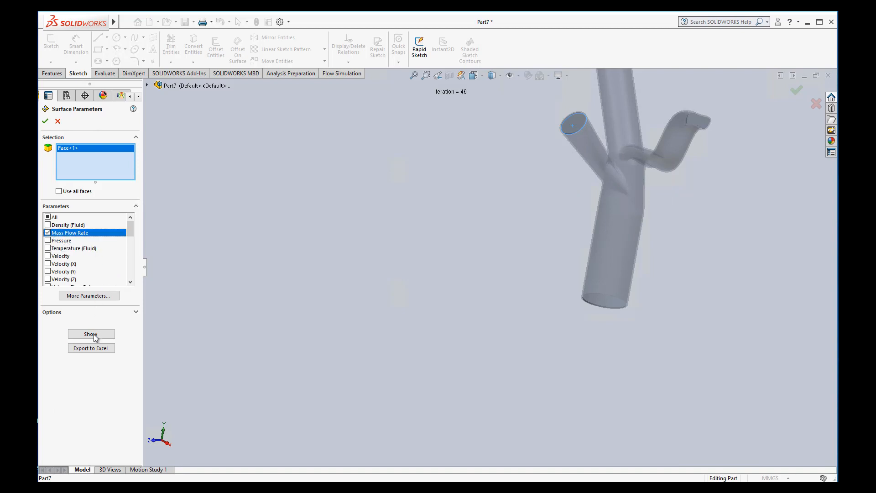
click(91, 334)
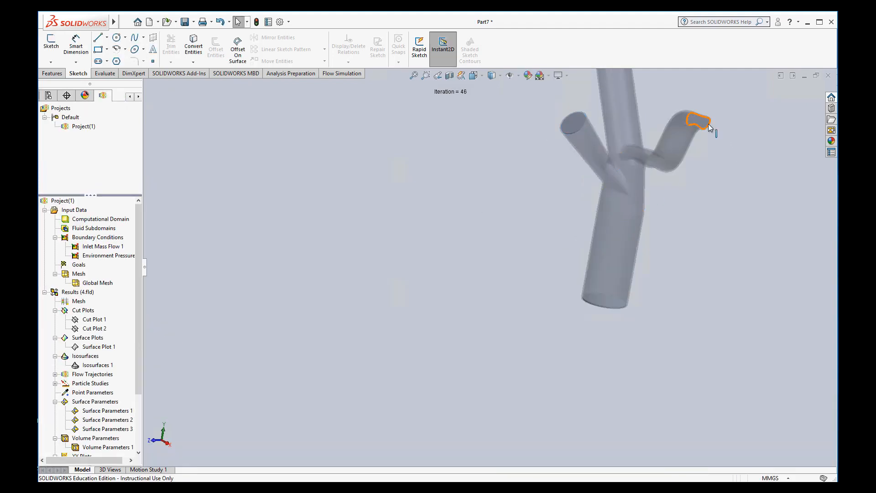
- Start a new Surface Parameters and select the inner end face of the curved outlet
right_click(95, 401)
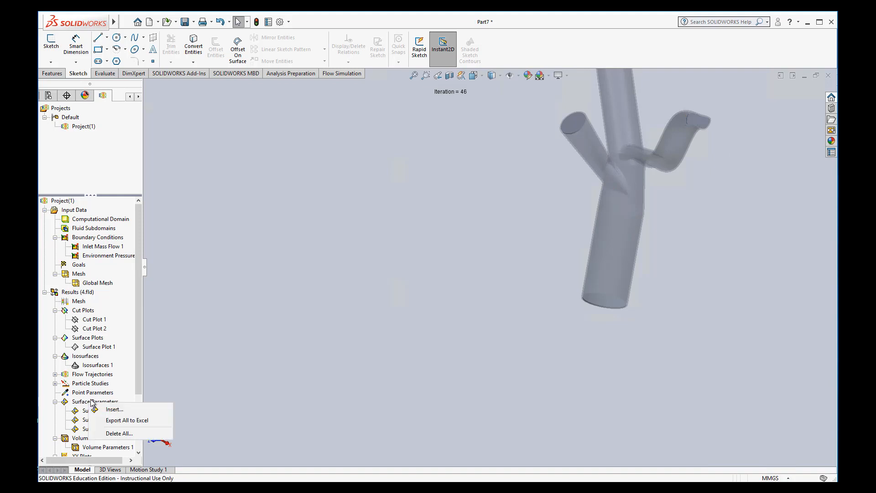
click(115, 409)
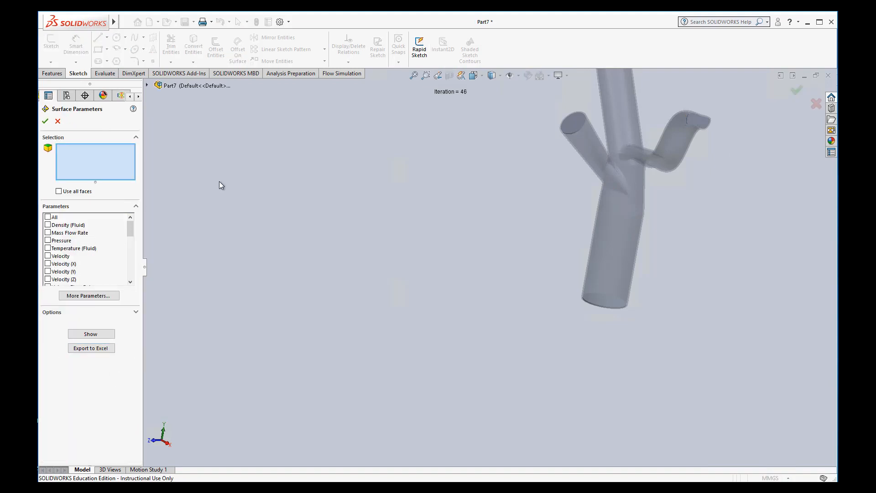
right_click(684, 121)
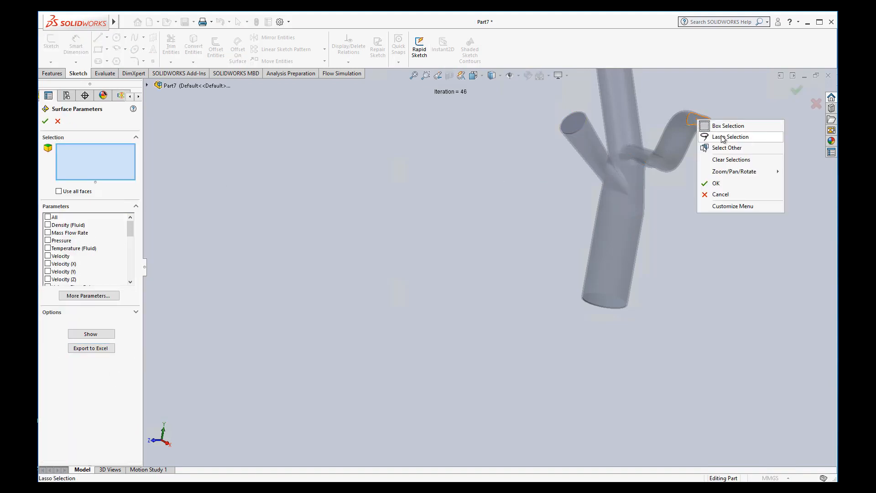
click(726, 148)
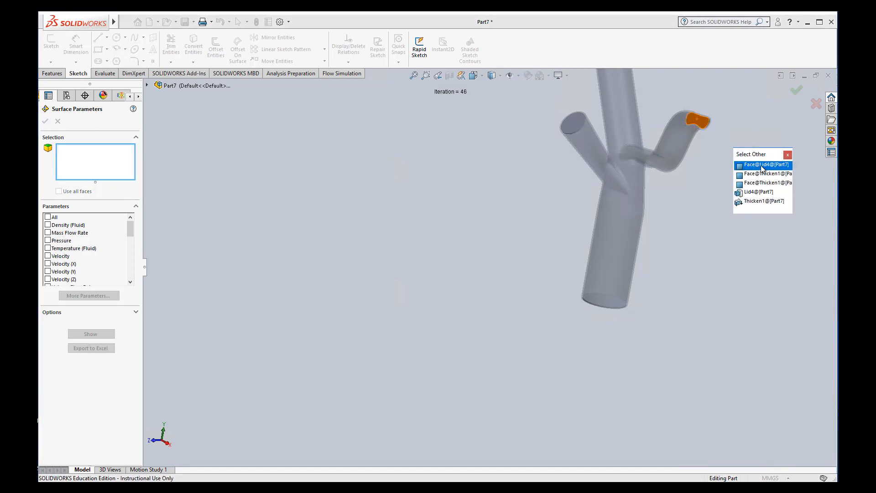
click(763, 164)
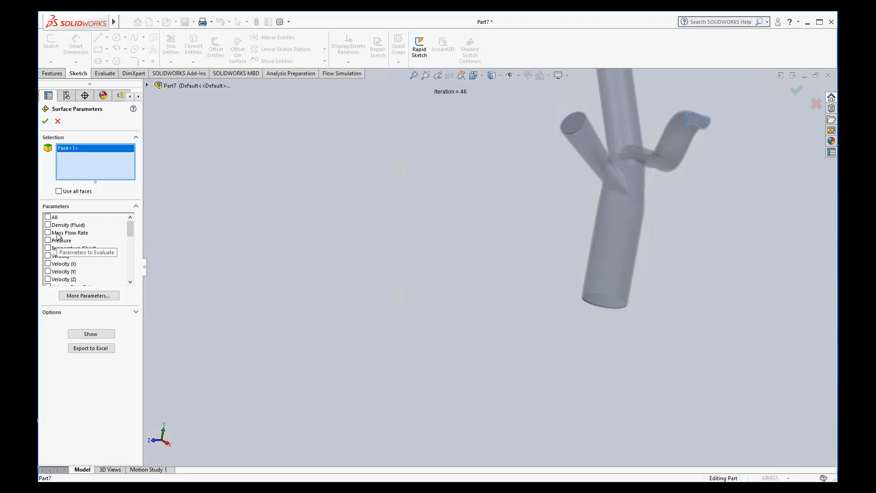
- Report Mass Flow Rate (-4.0968e-05 kg/s) on the curved outlet face and accept the result
click(48, 232)
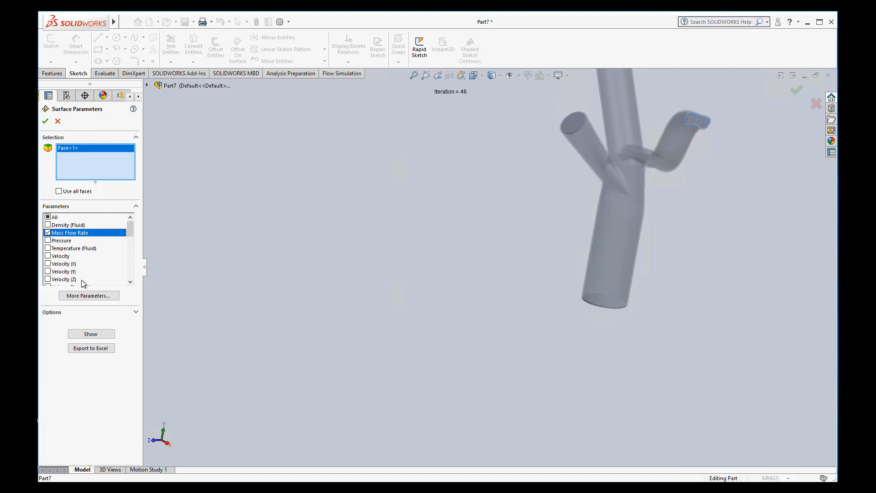
click(91, 333)
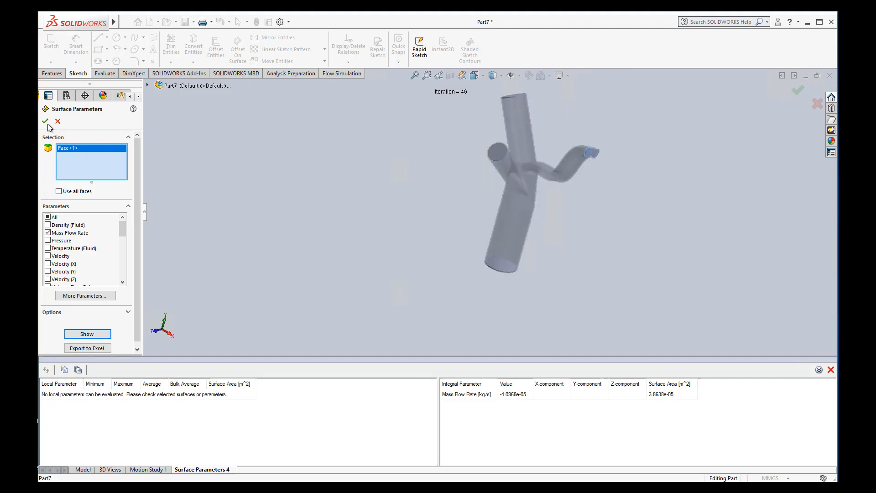
click(46, 121)
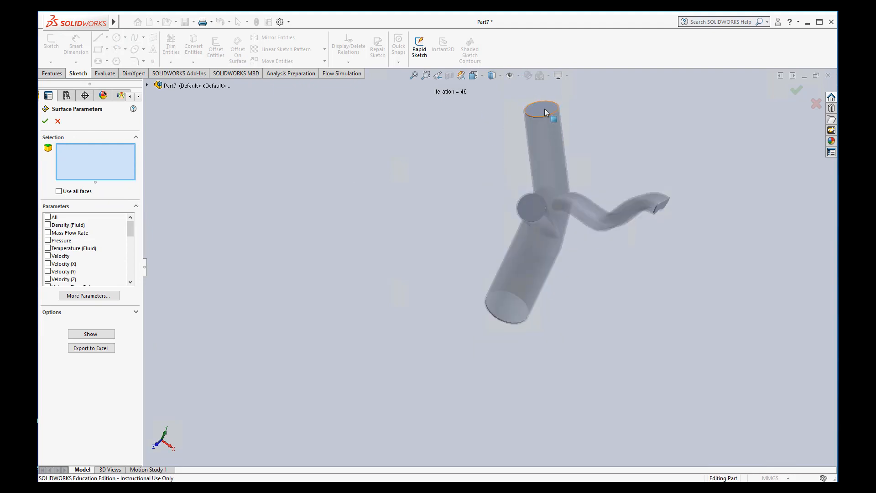
- Create a Surface Parameters result reporting Mass Flow Rate (-0.0007 kg/s) on the top opening face
right_click(547, 113)
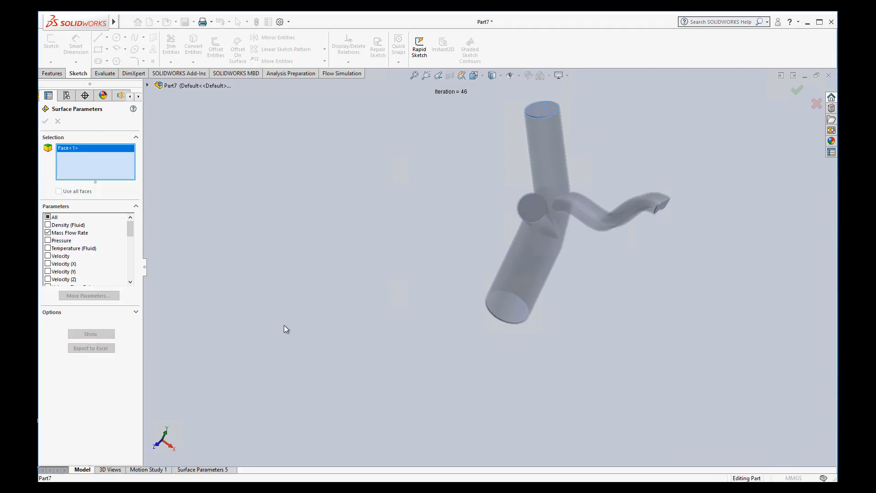
click(90, 334)
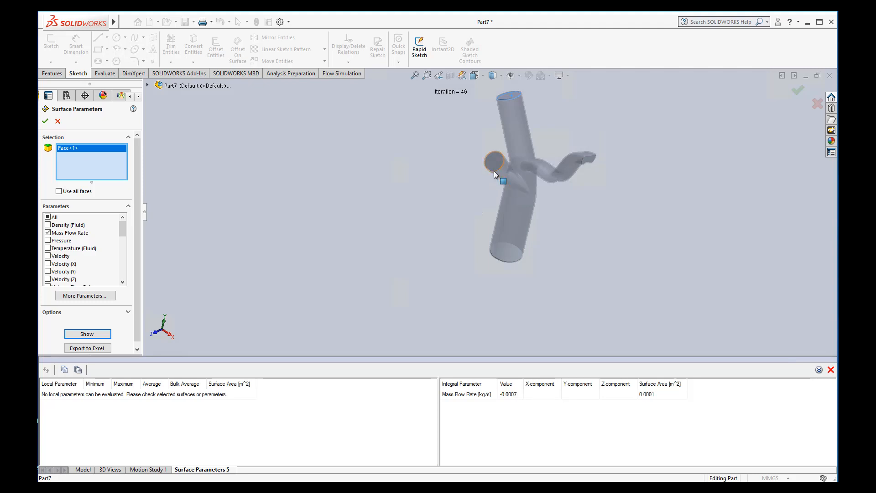
mouse_move(503, 145)
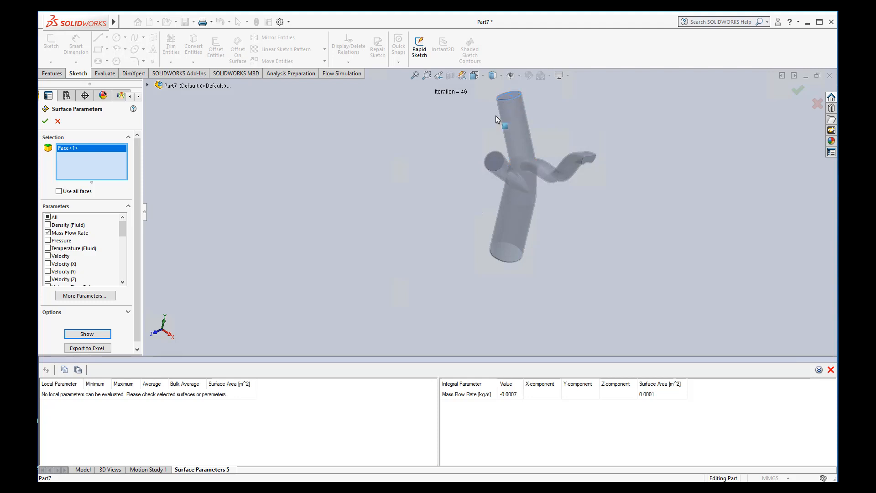
mouse_move(539, 313)
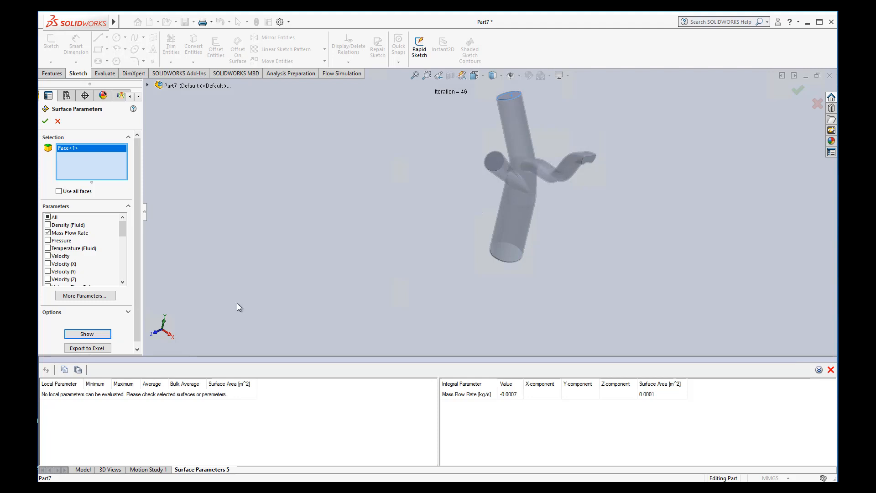
mouse_move(109, 321)
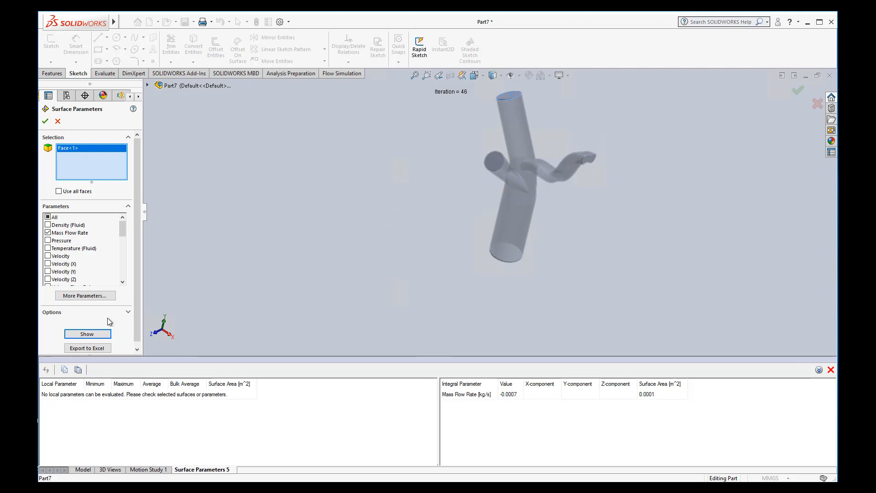
click(57, 122)
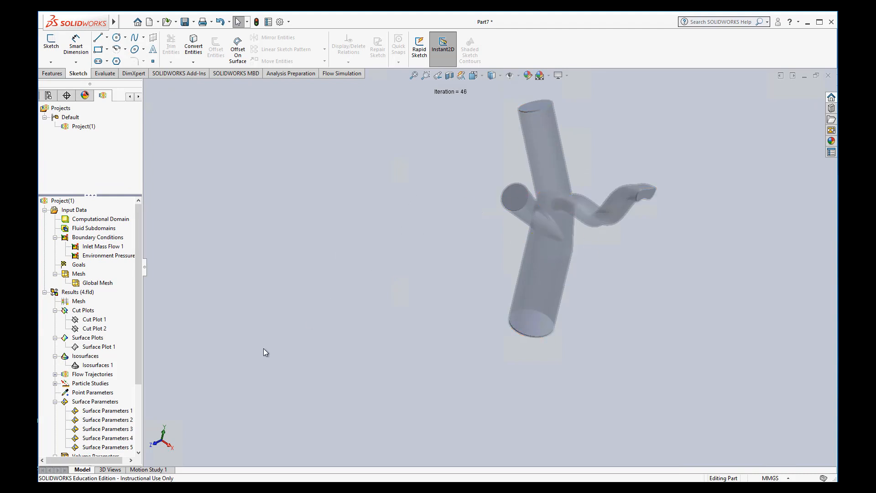
- Rename Surface Parameters 2 under Results to 'Inlet mass flow'
click(102, 409)
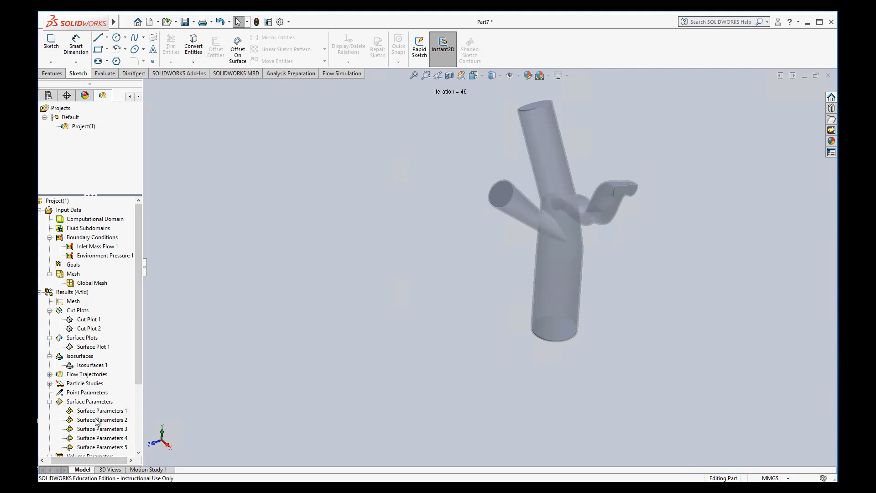
click(103, 420)
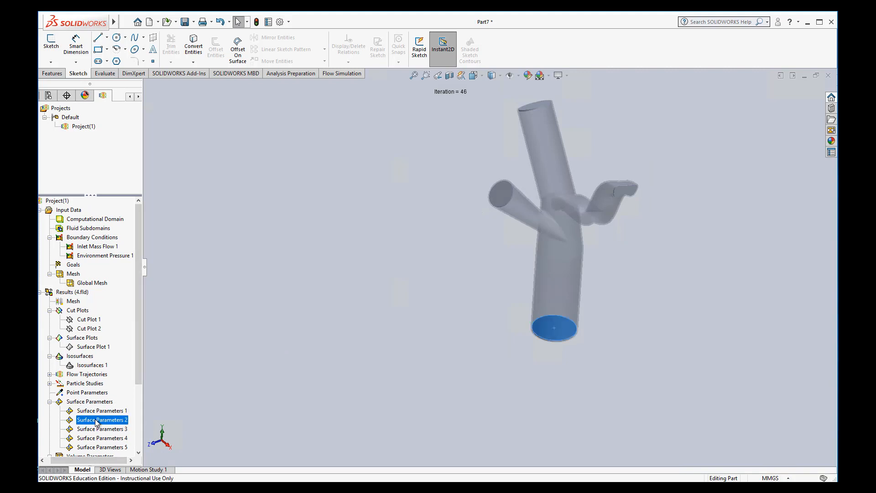
double_click(102, 418)
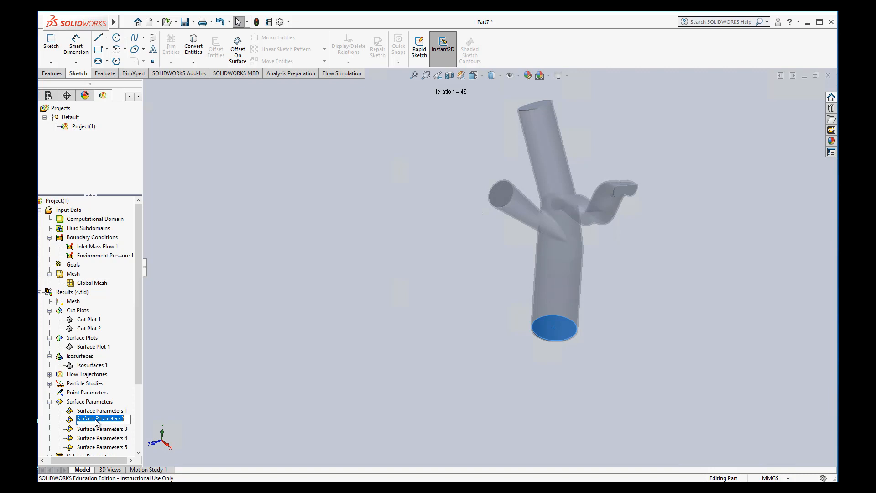
text(Inlet mass flow)
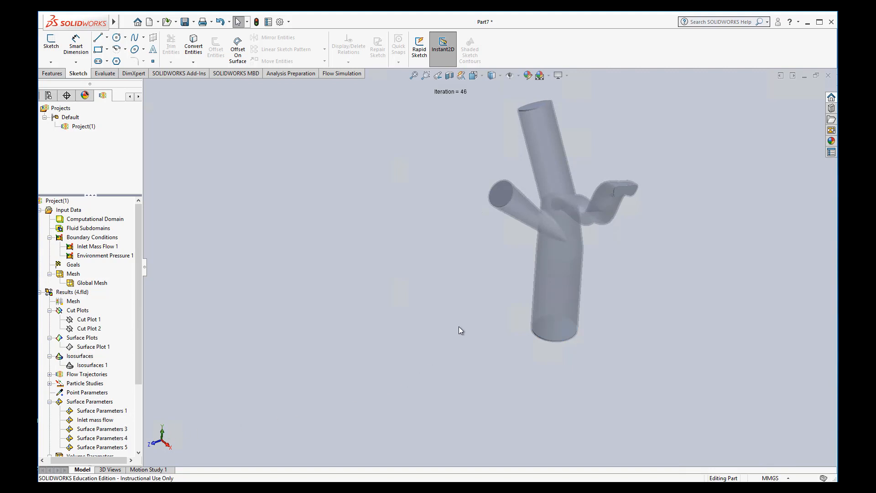
mouse_move(458, 368)
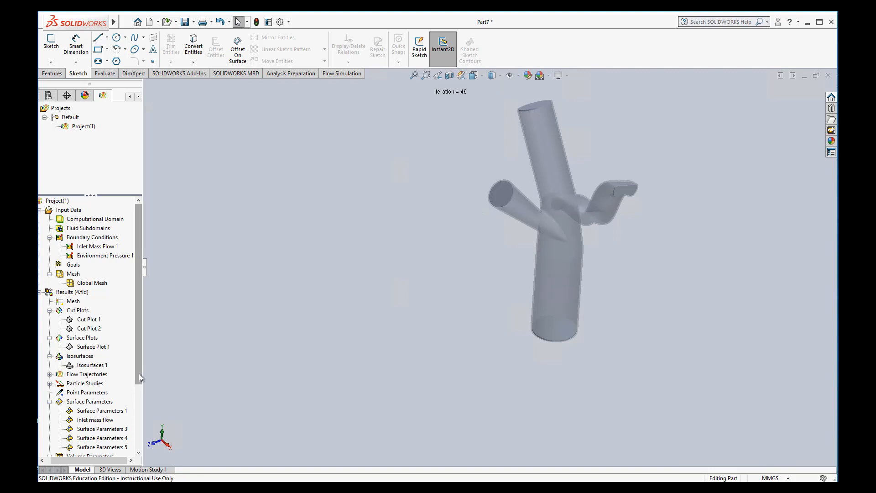
scroll(down, 3)
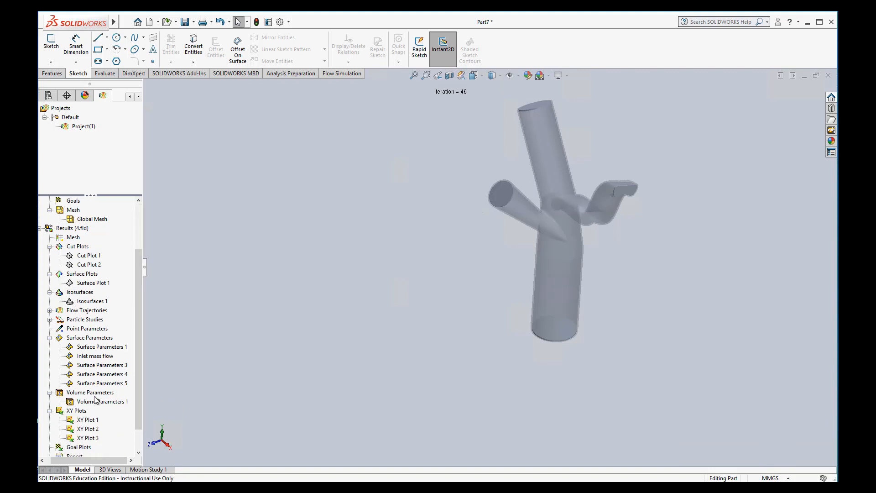